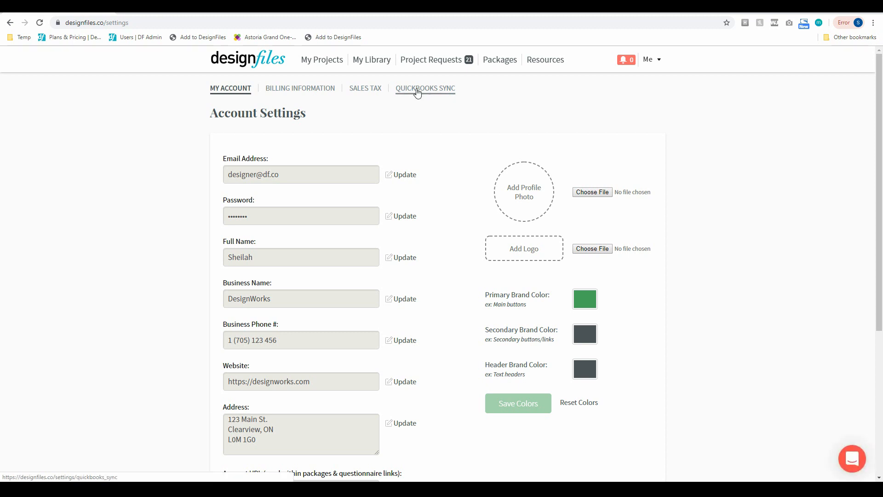
# - Open the QuickBooks Sync settings and confirm the account shows Connected to QuickBooks
pyautogui.click(425, 88)
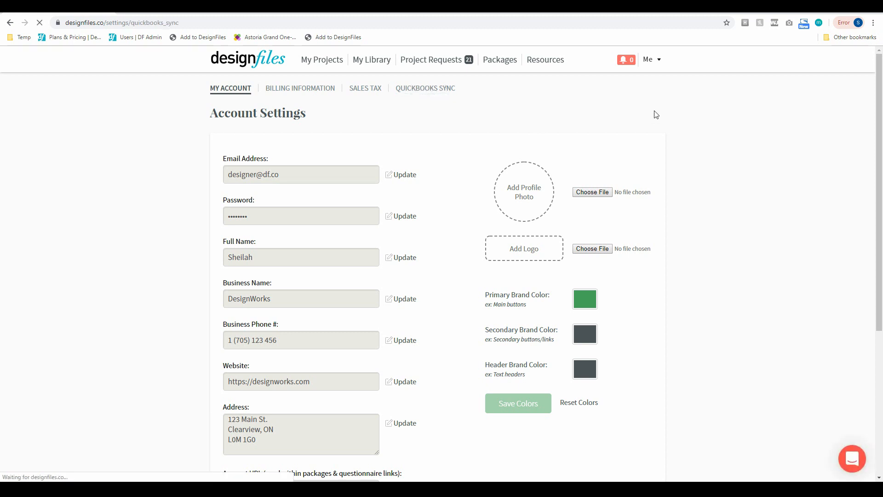
pyautogui.click(424, 88)
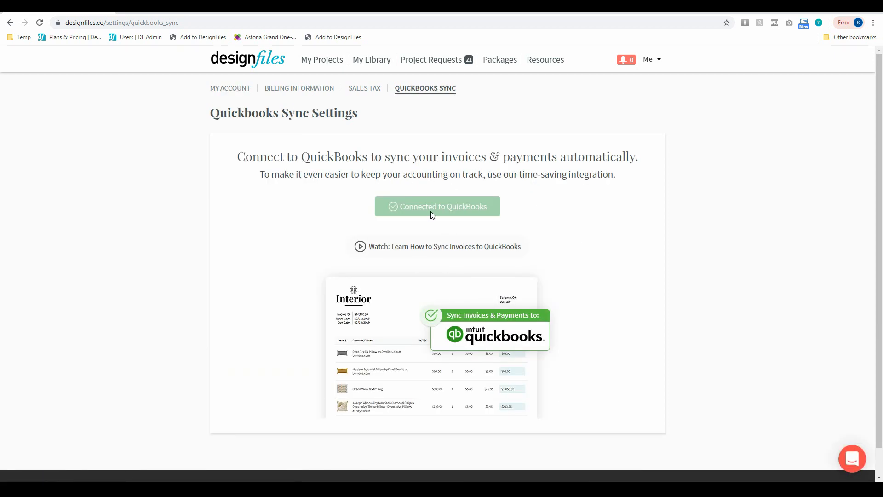
pyautogui.moveTo(432, 216)
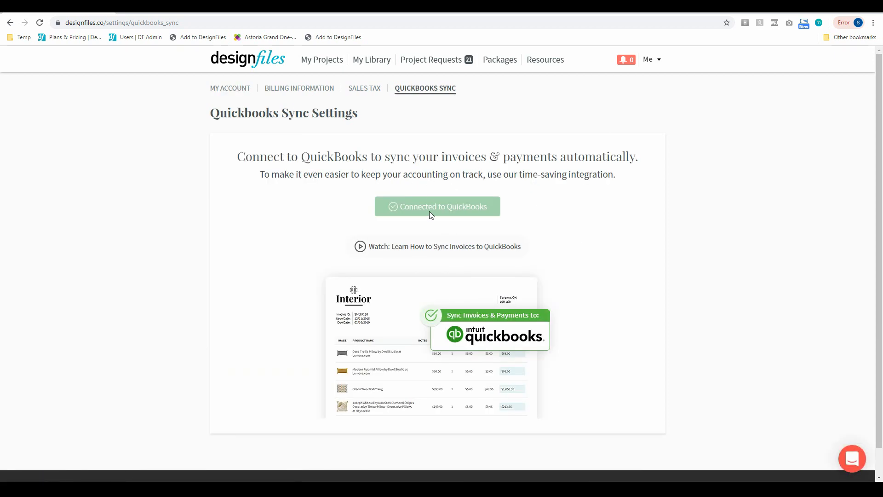
pyautogui.moveTo(434, 213)
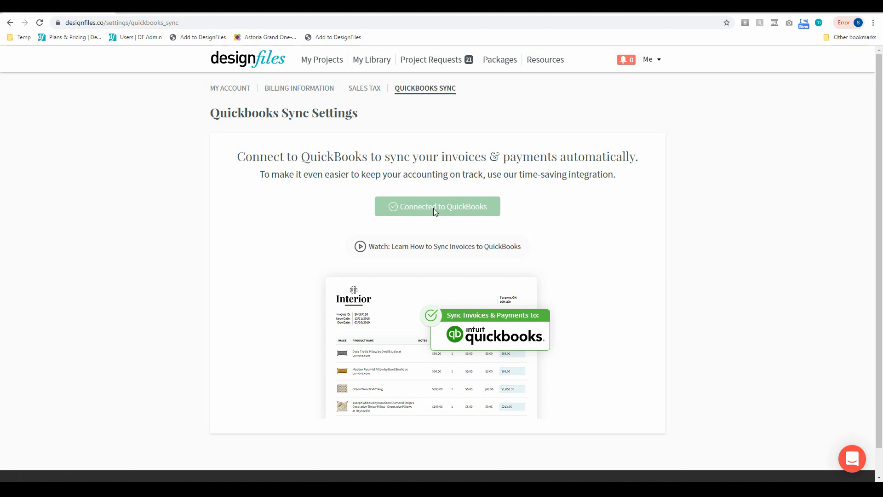
pyautogui.moveTo(458, 16)
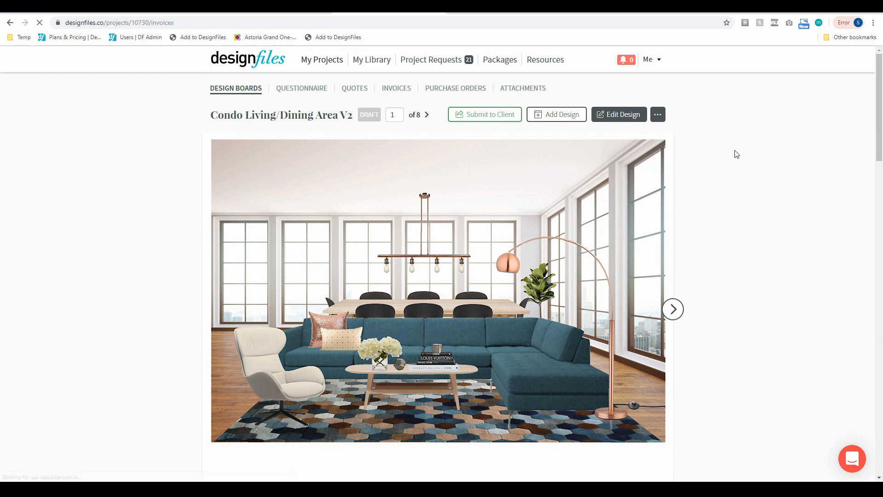
# - Show the Condo Living – Dining Space invoices list
pyautogui.click(396, 88)
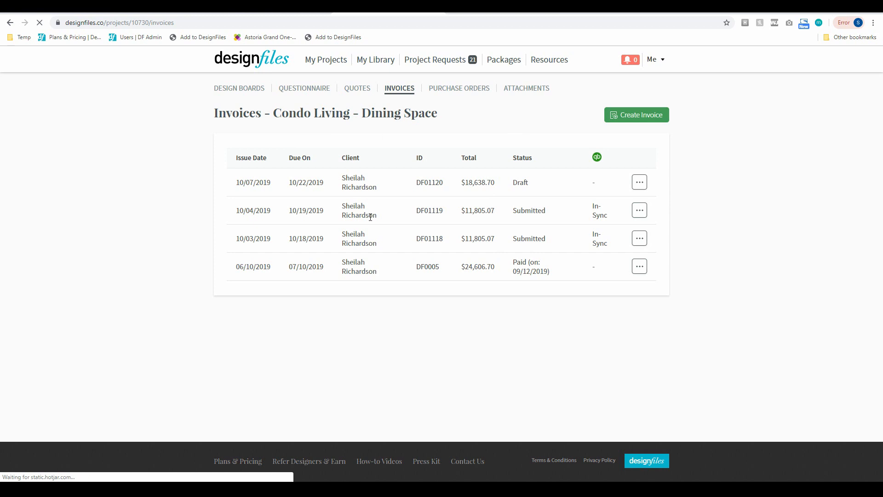
pyautogui.moveTo(424, 266)
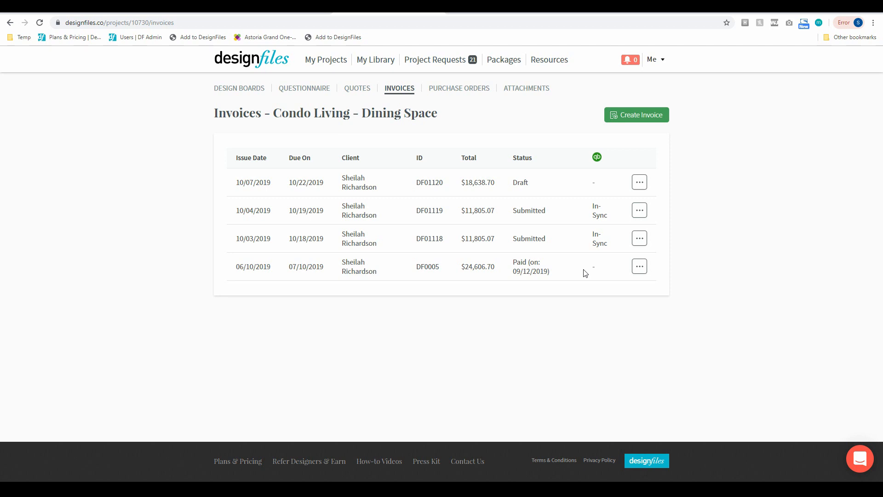
# - Switch on Sync with QuickBooks for paid invoice DF0005
pyautogui.click(639, 265)
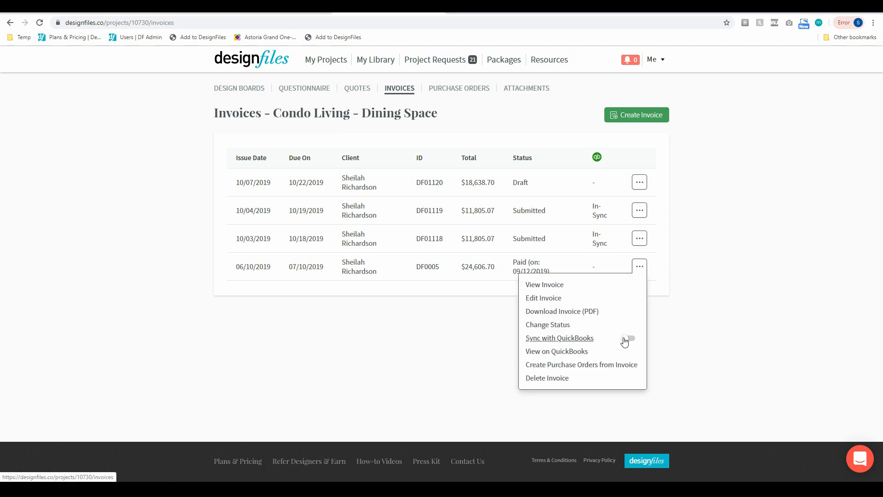
pyautogui.click(627, 338)
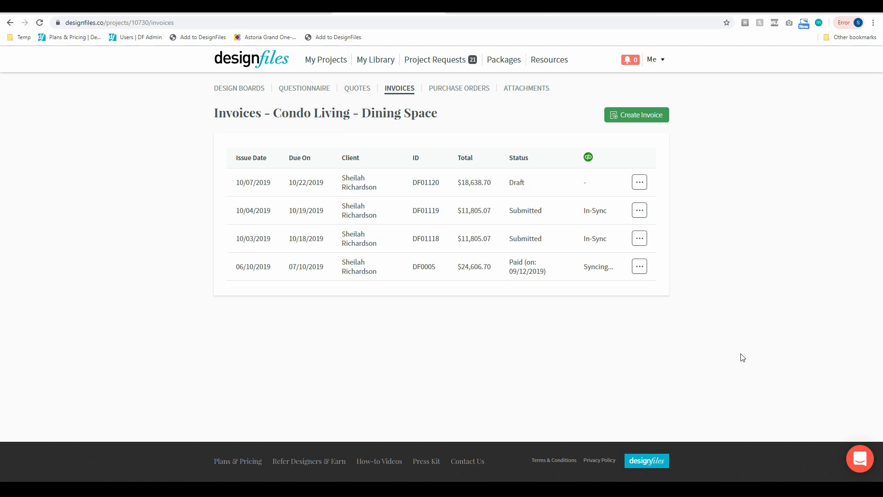
pyautogui.moveTo(580, 255)
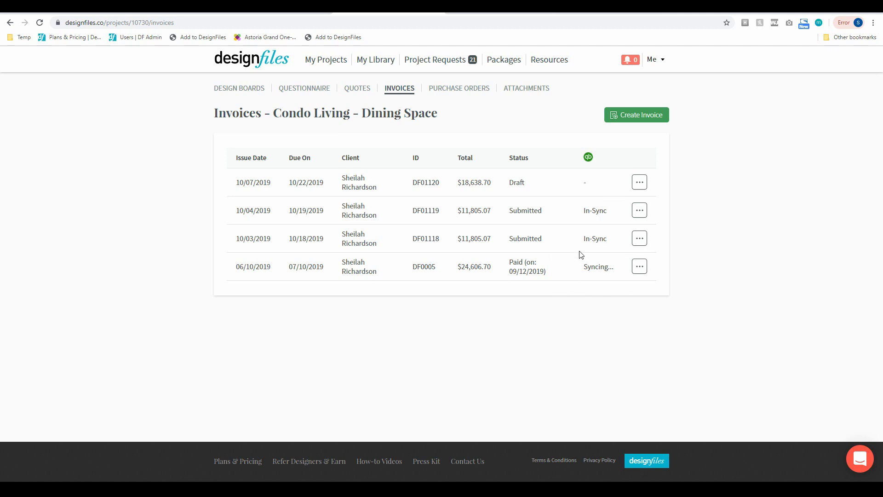
pyautogui.moveTo(595, 282)
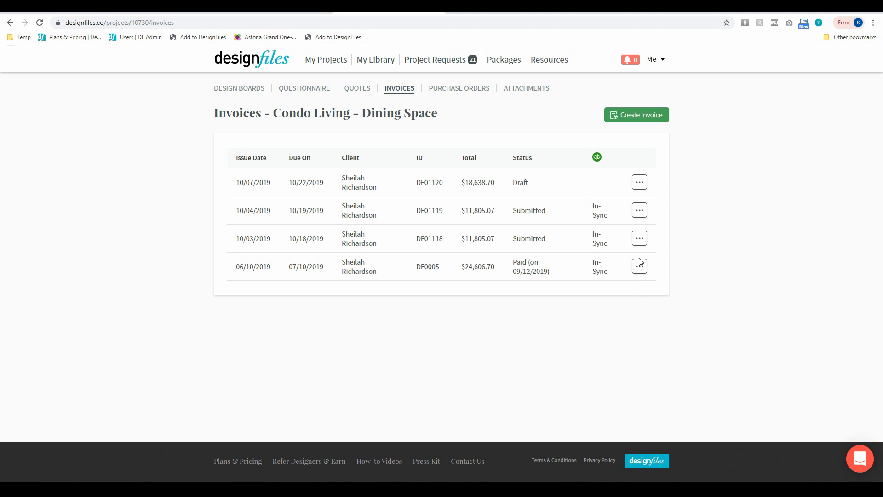
pyautogui.click(639, 266)
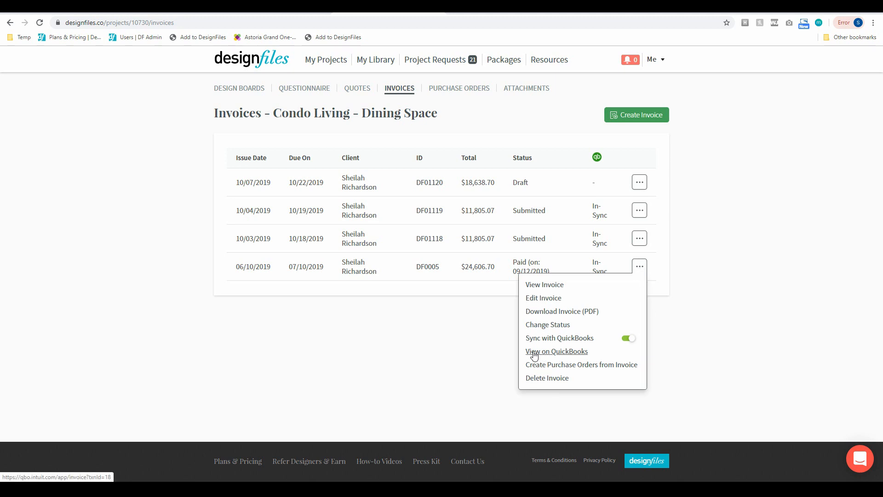
pyautogui.moveTo(554, 356)
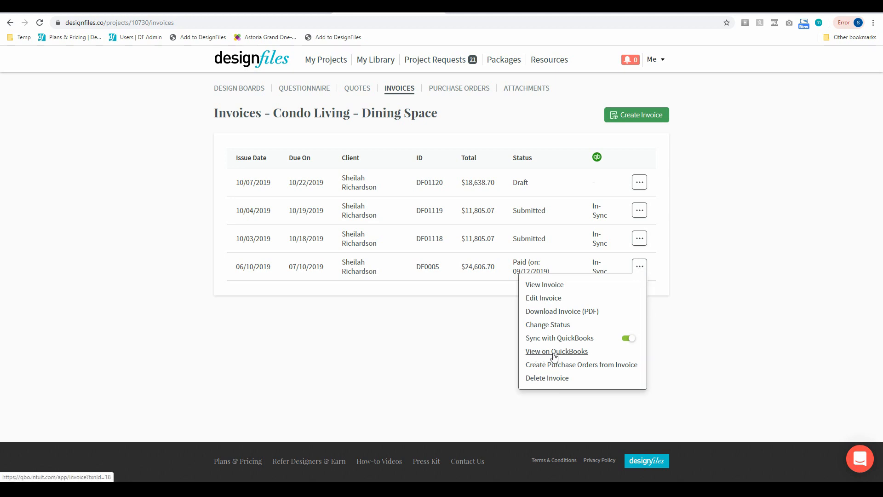
pyautogui.click(768, 320)
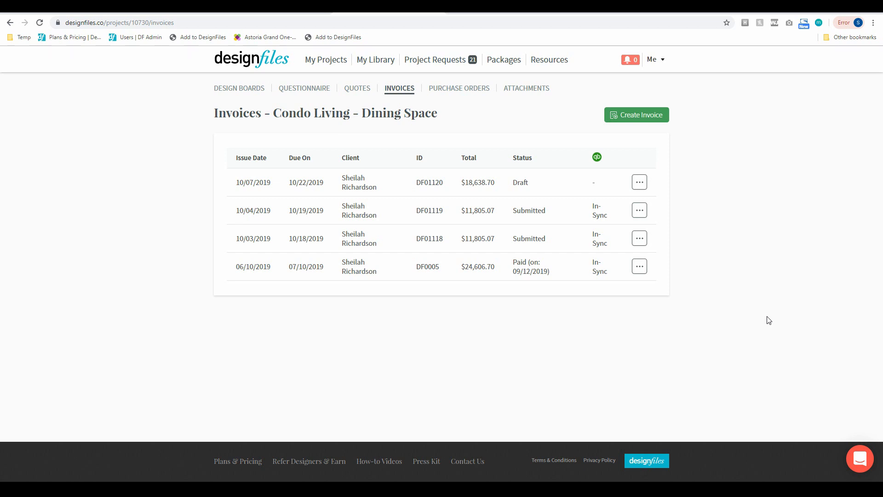
pyautogui.moveTo(770, 119)
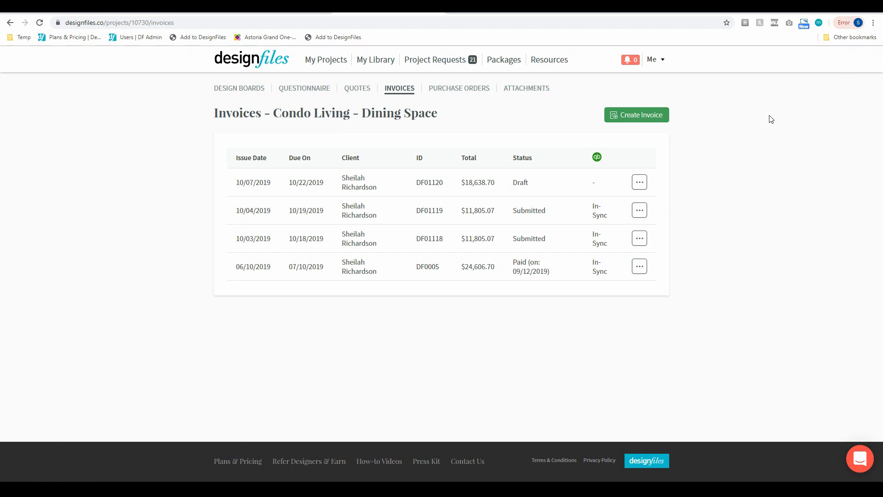
pyautogui.moveTo(761, 127)
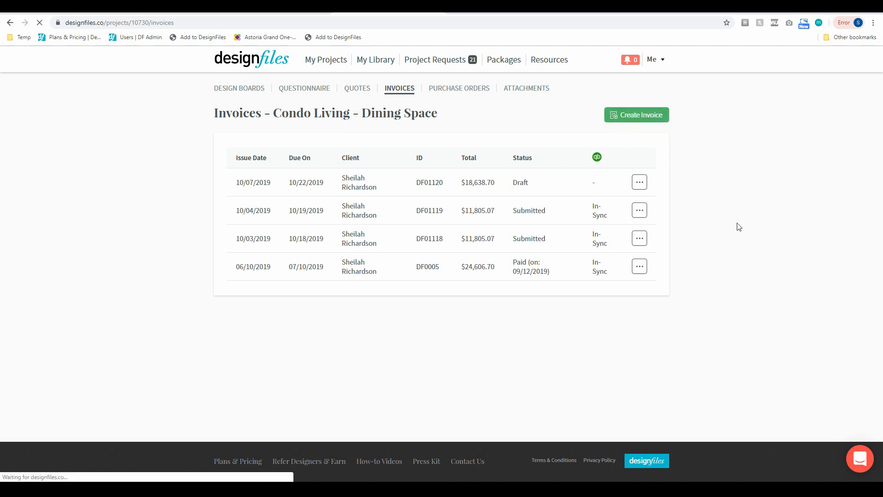
# - Start new invoice DF01121 and set its tax to Ontario HST (13.0%)
pyautogui.click(635, 115)
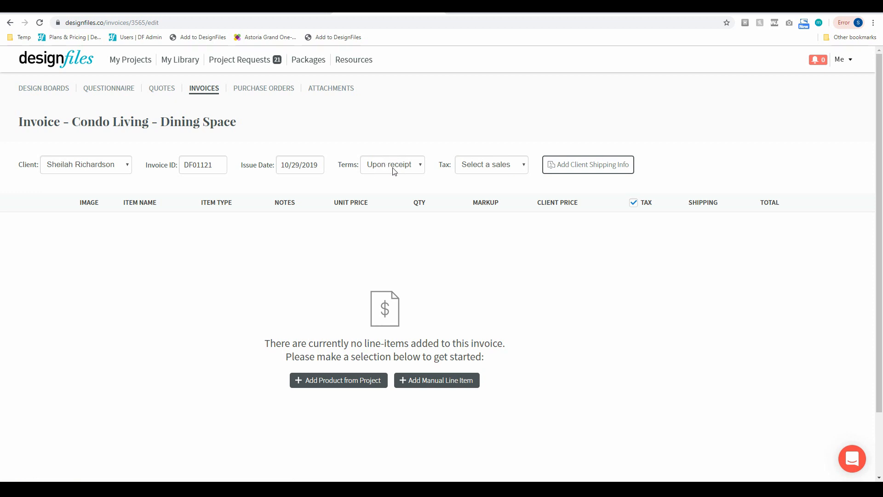
pyautogui.moveTo(485, 168)
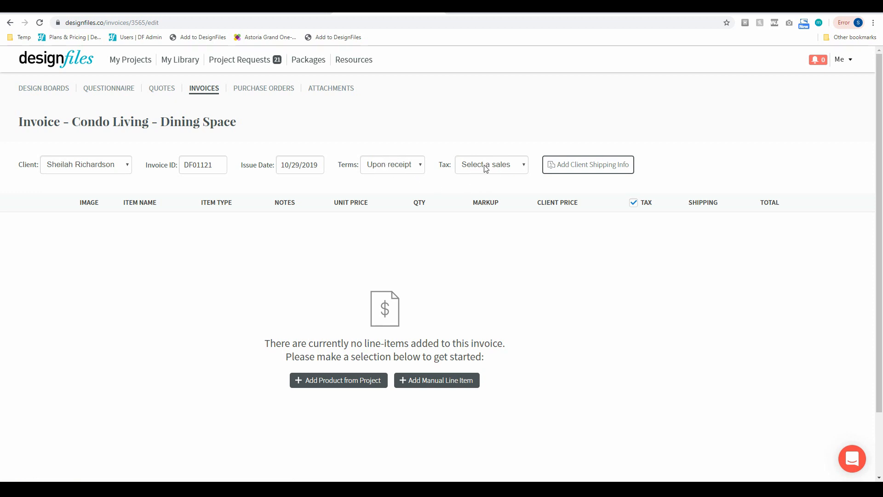
pyautogui.click(489, 164)
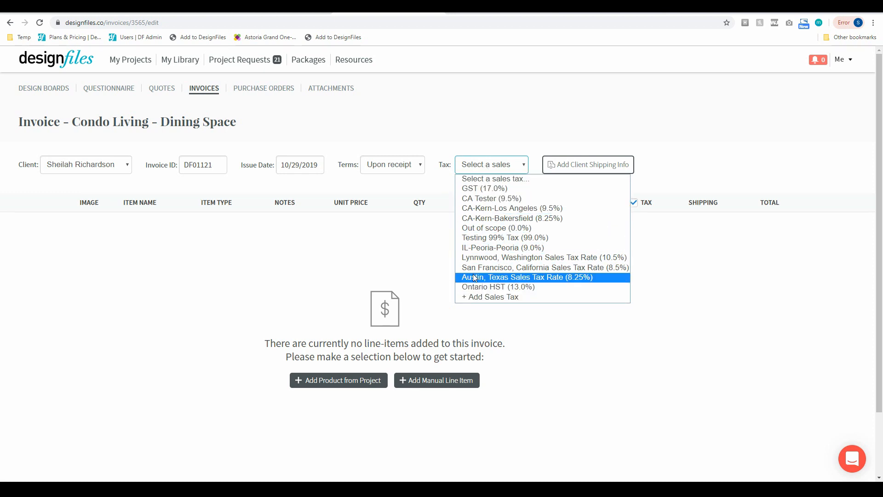
pyautogui.click(498, 287)
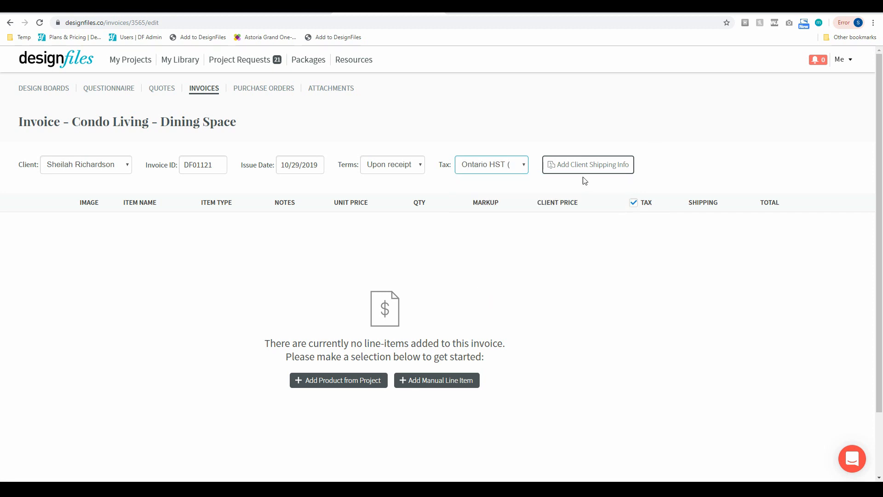
pyautogui.click(588, 165)
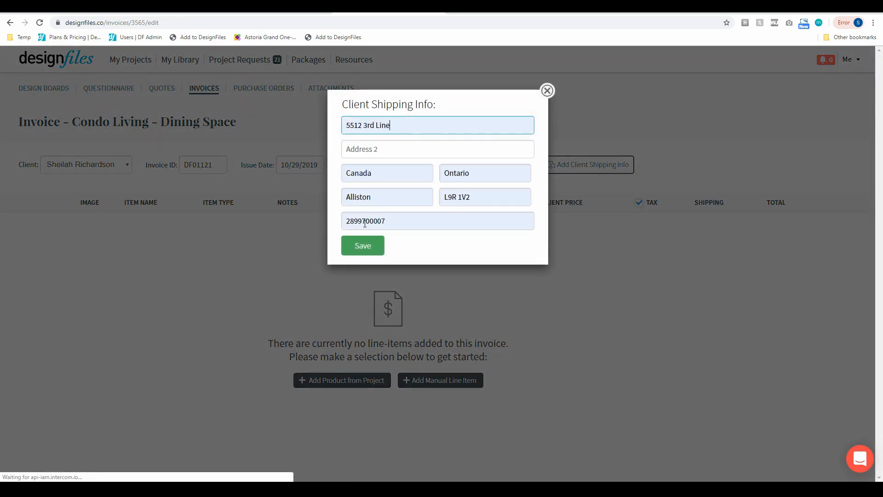
pyautogui.click(362, 245)
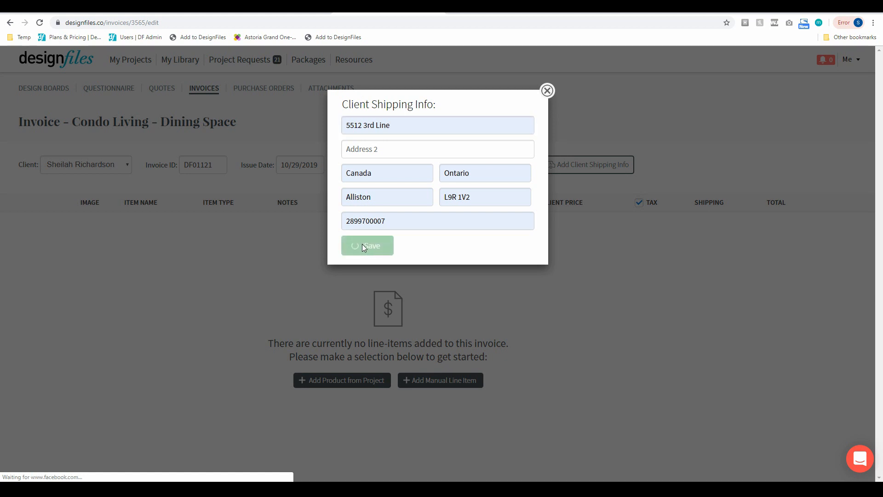
pyautogui.click(367, 245)
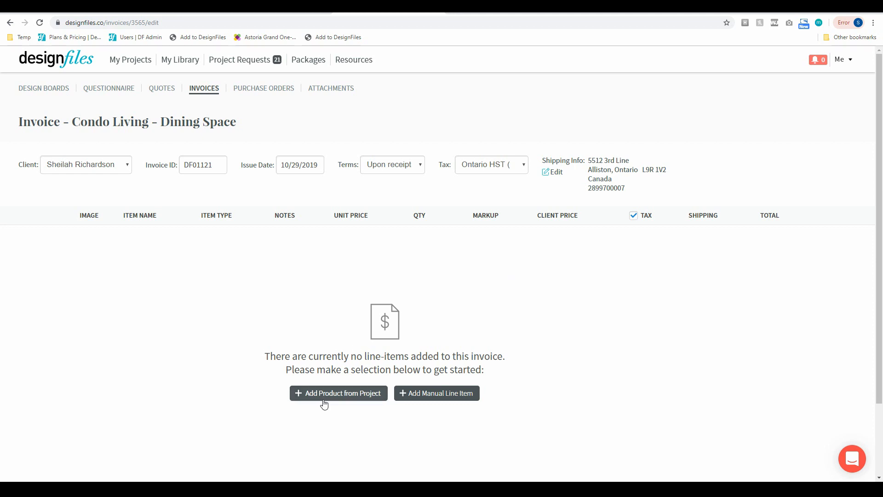
# - Add the Adelaide coffee table ($908.70) and review the $1026.83 total with tax
pyautogui.click(338, 393)
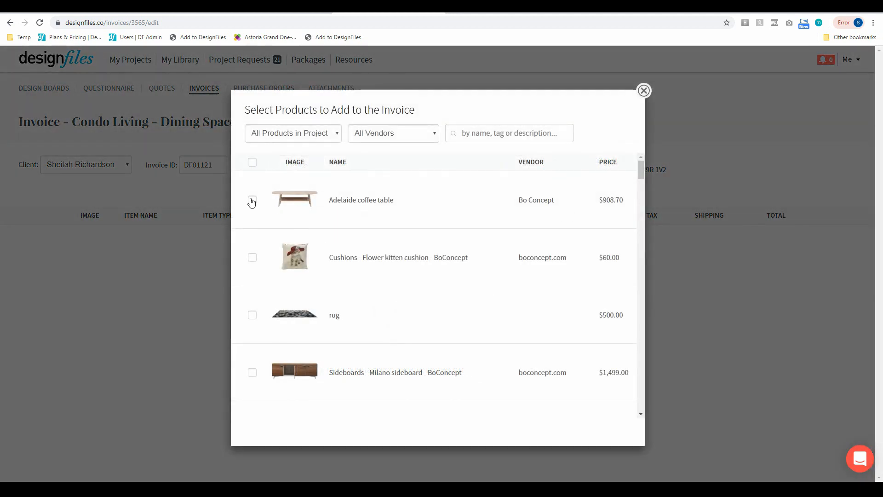
pyautogui.click(642, 90)
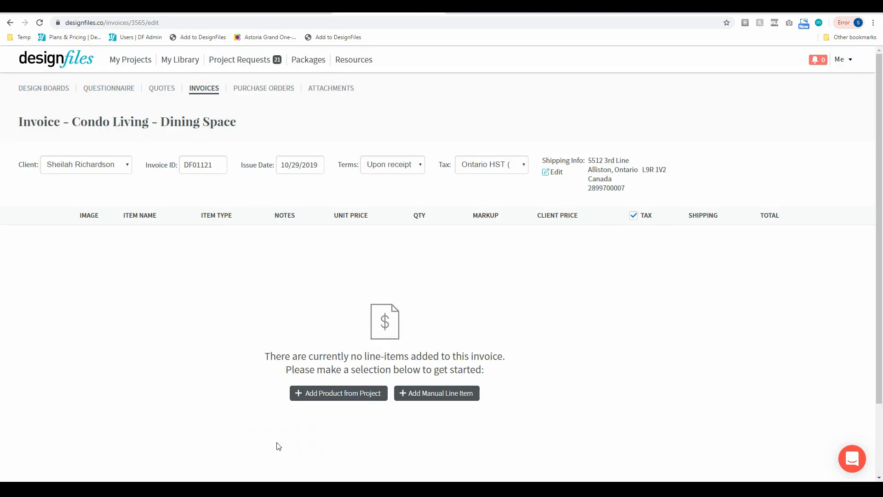
pyautogui.click(338, 392)
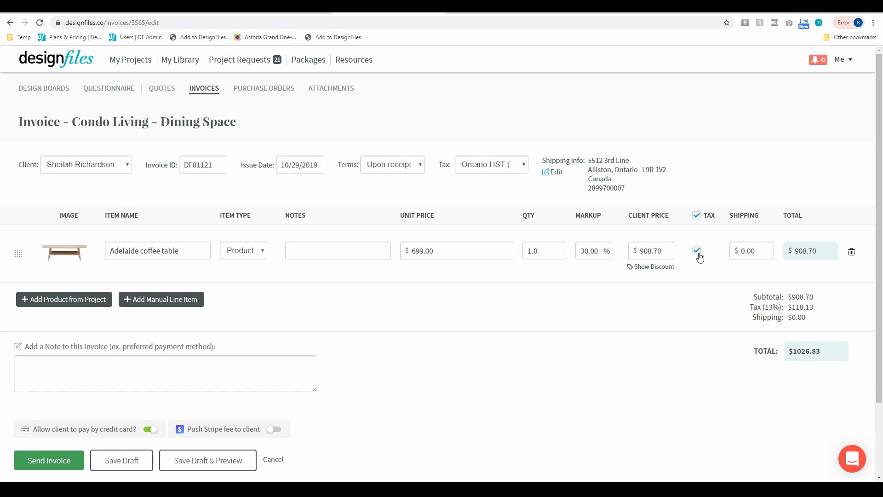
pyautogui.scroll(-3)
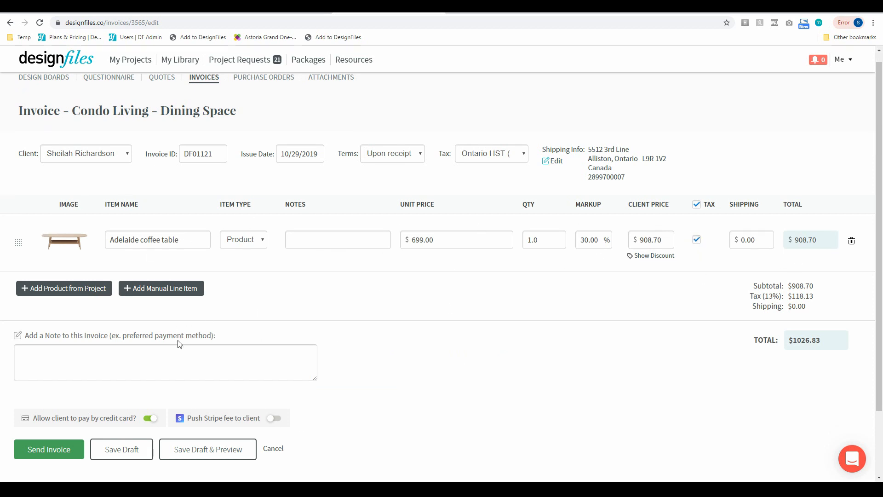
pyautogui.scroll(-3)
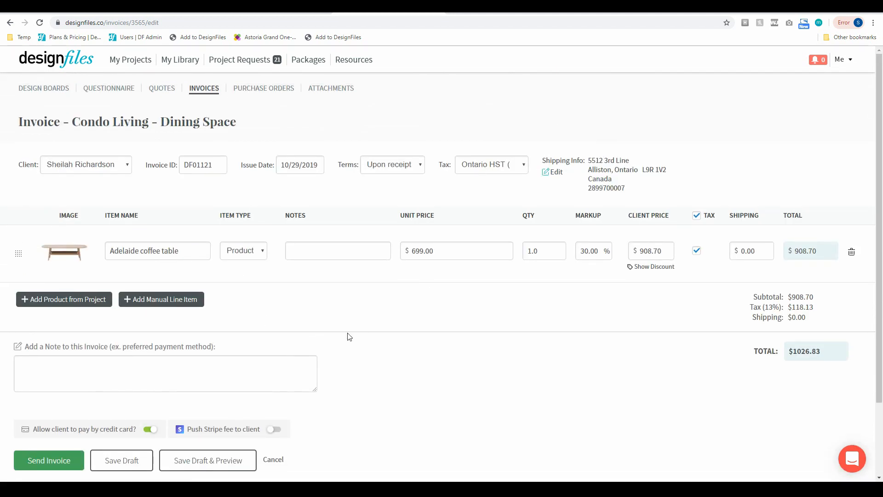
pyautogui.scroll(-3)
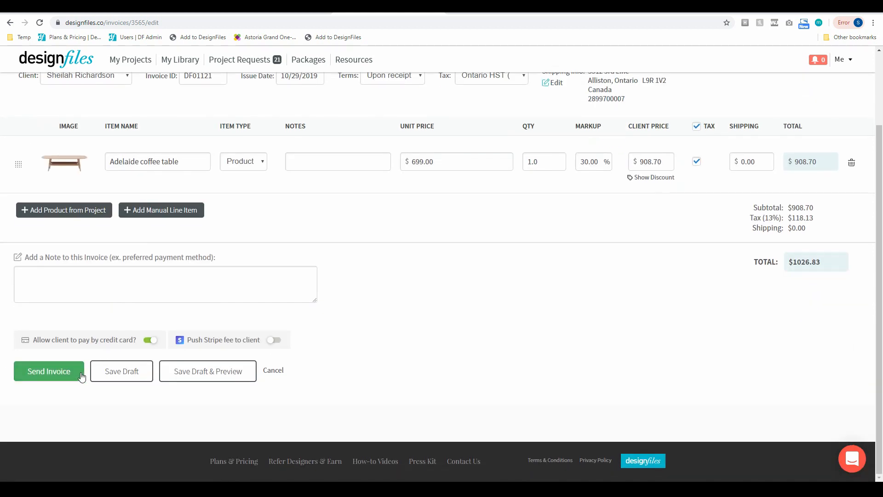
# - Send invoice DF01121 for $1,026.83 to the client with no custom message
pyautogui.click(48, 371)
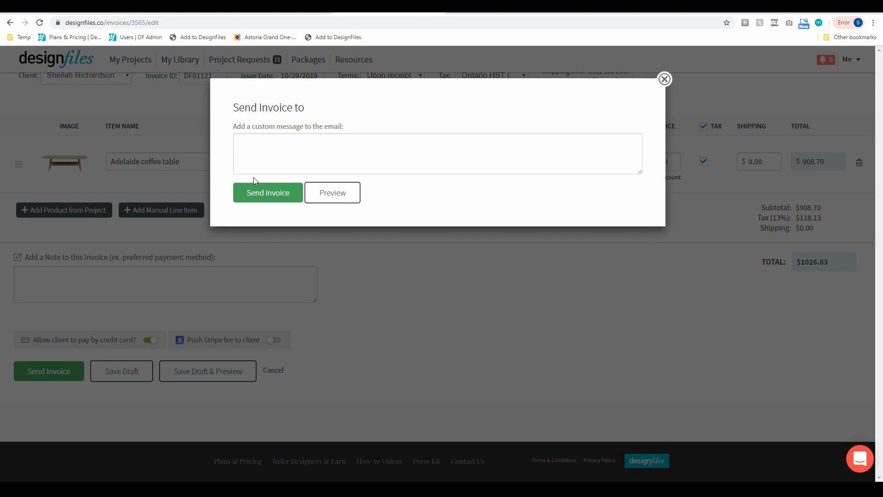
pyautogui.click(268, 193)
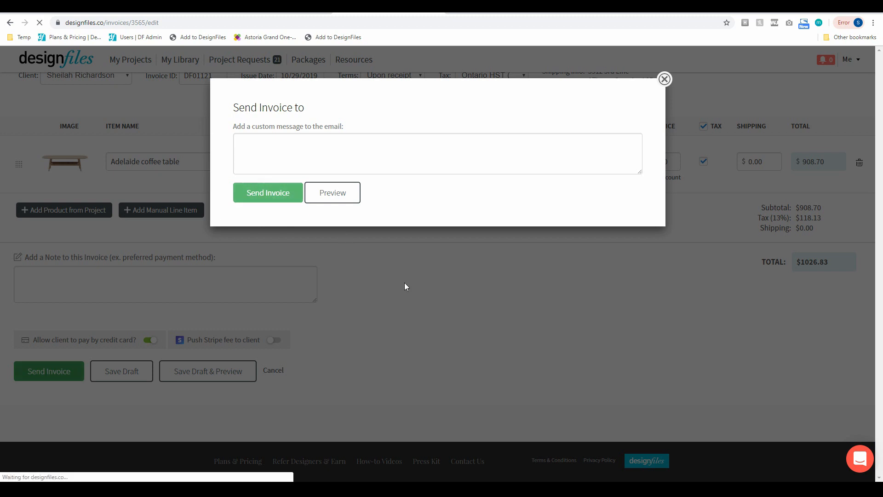
pyautogui.click(267, 192)
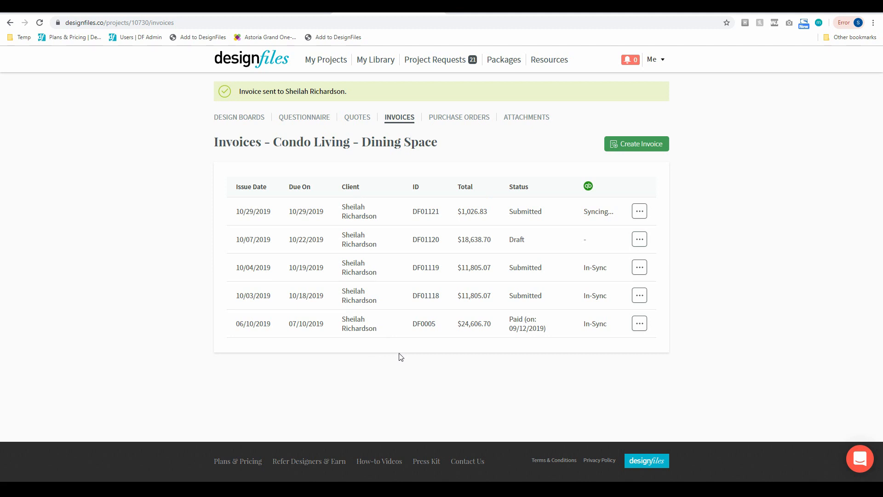
pyautogui.moveTo(597, 220)
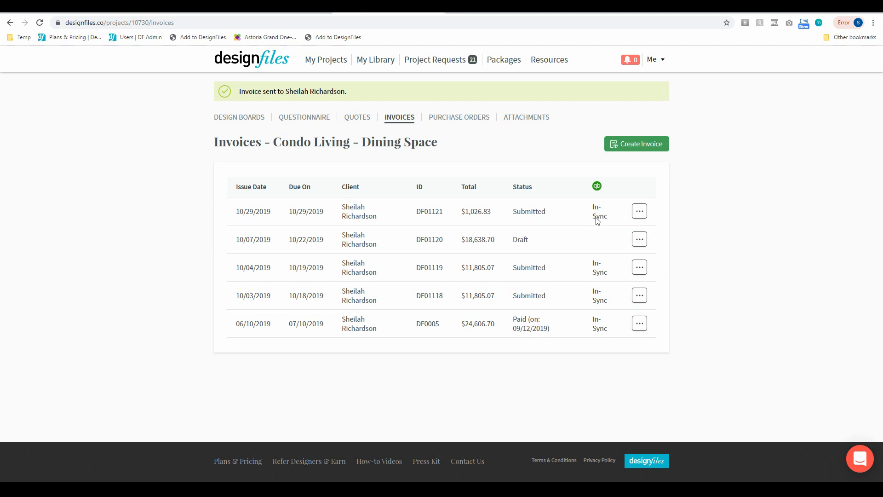
# - Confirm DF01121 reads In-Sync and its actions menu shows Sync with QuickBooks enabled
pyautogui.click(639, 211)
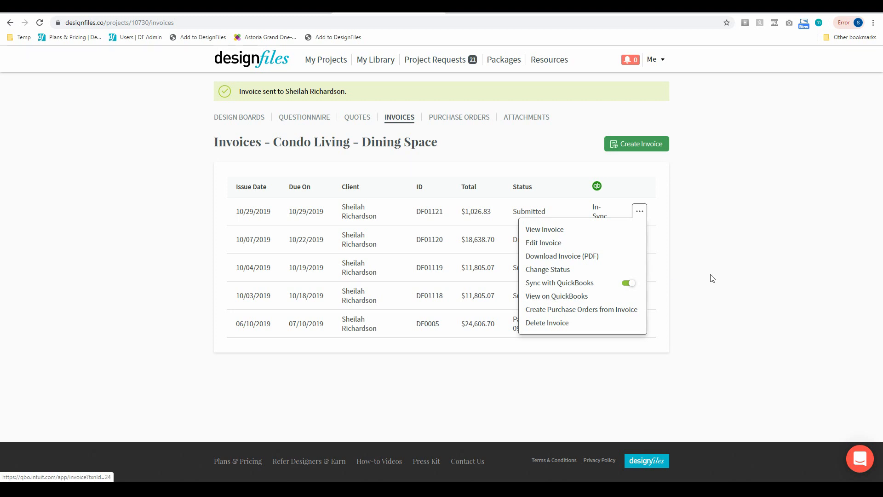
pyautogui.moveTo(744, 273)
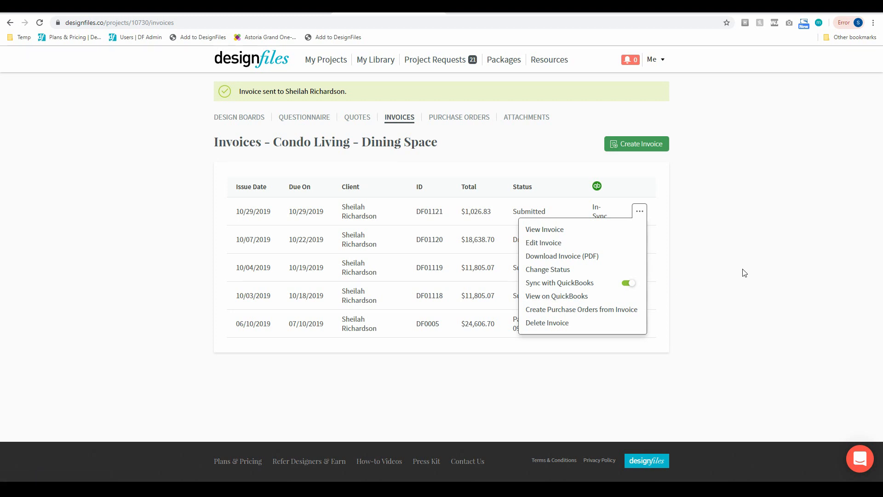